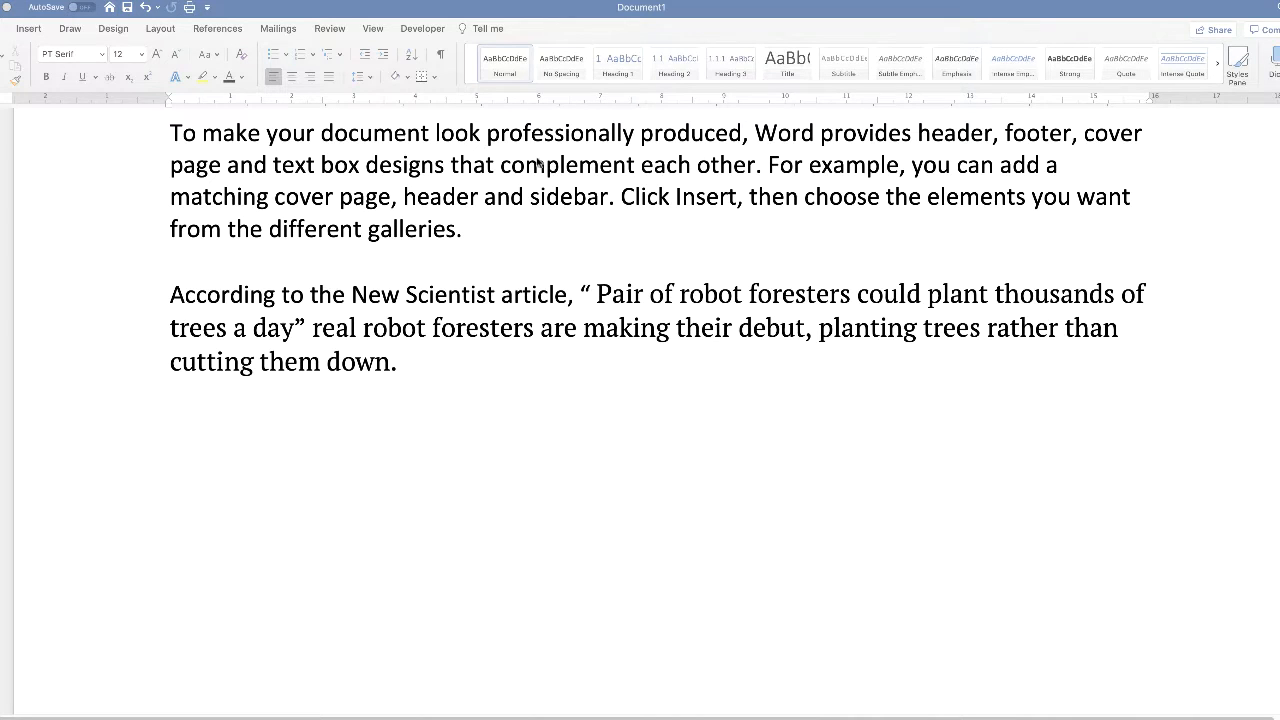
{"action": "mouse_move", "coordinate": [1100, 310]}
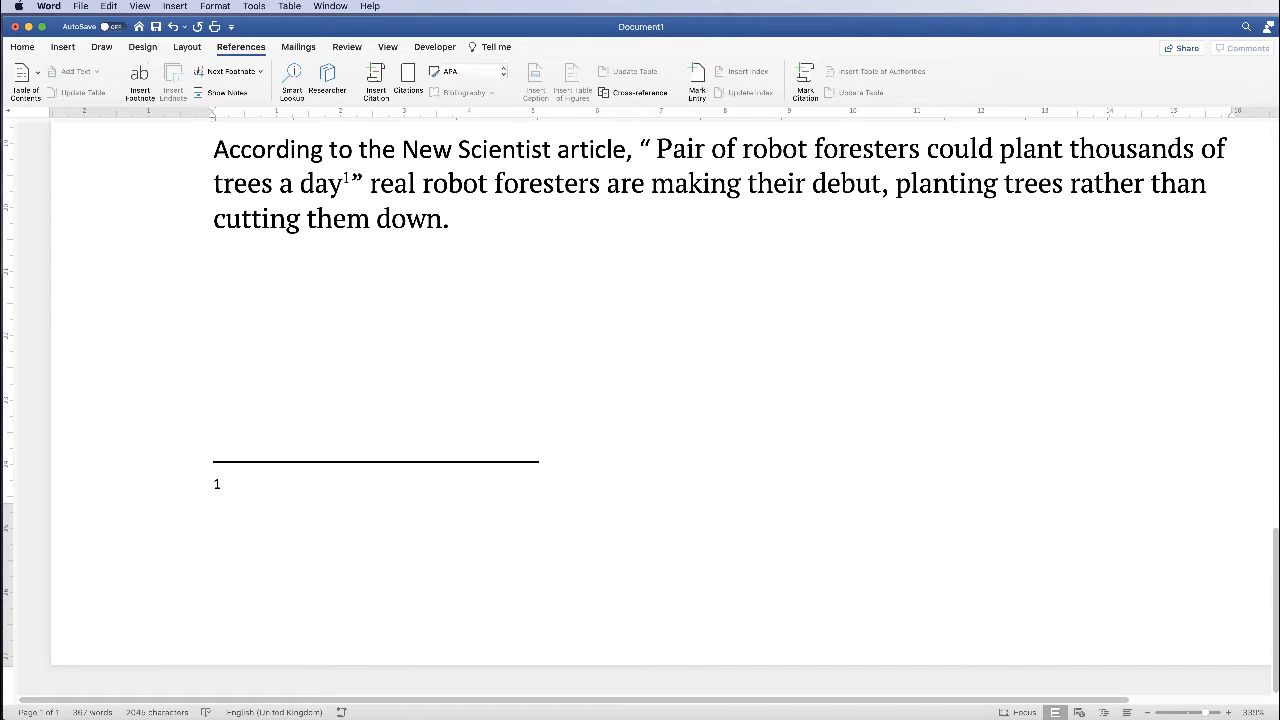
Step: Enter 'David Hambling, Pair of robot foresters could plant thousands of trees a day,' in the footnote
{"action": "type", "text": "David Hambling,"}
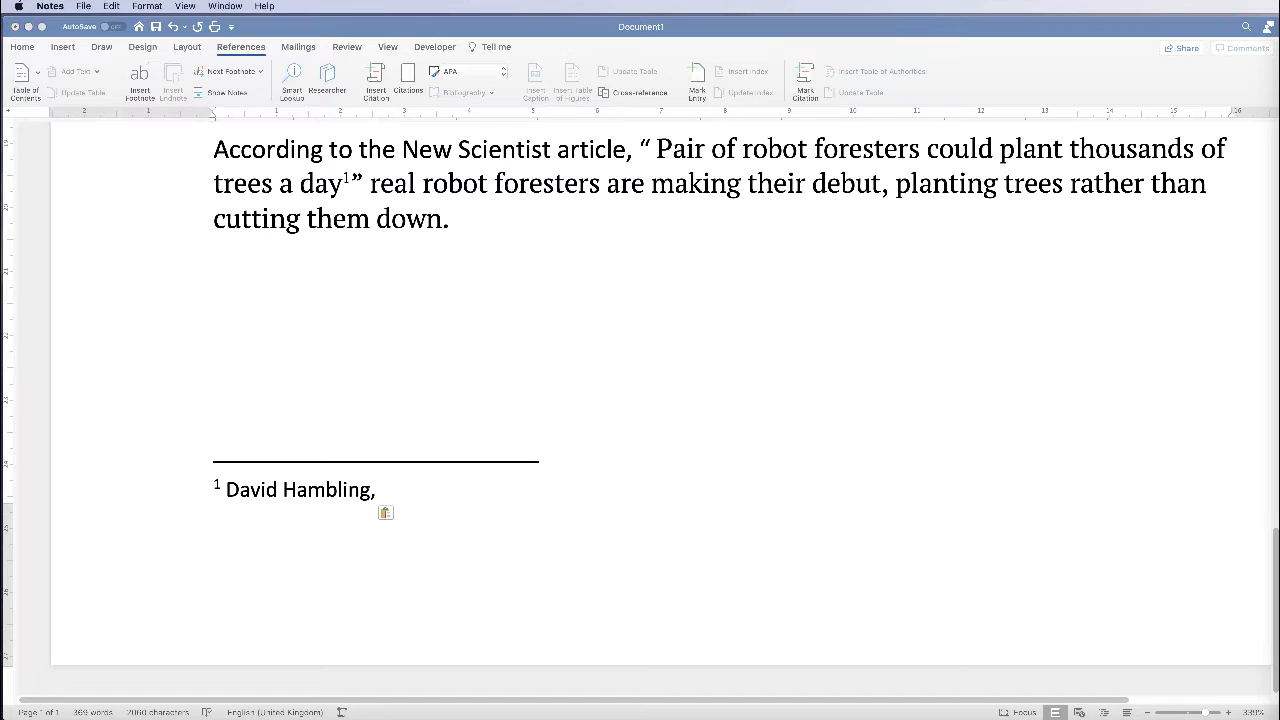
{"action": "left_click", "coordinate": [390, 490]}
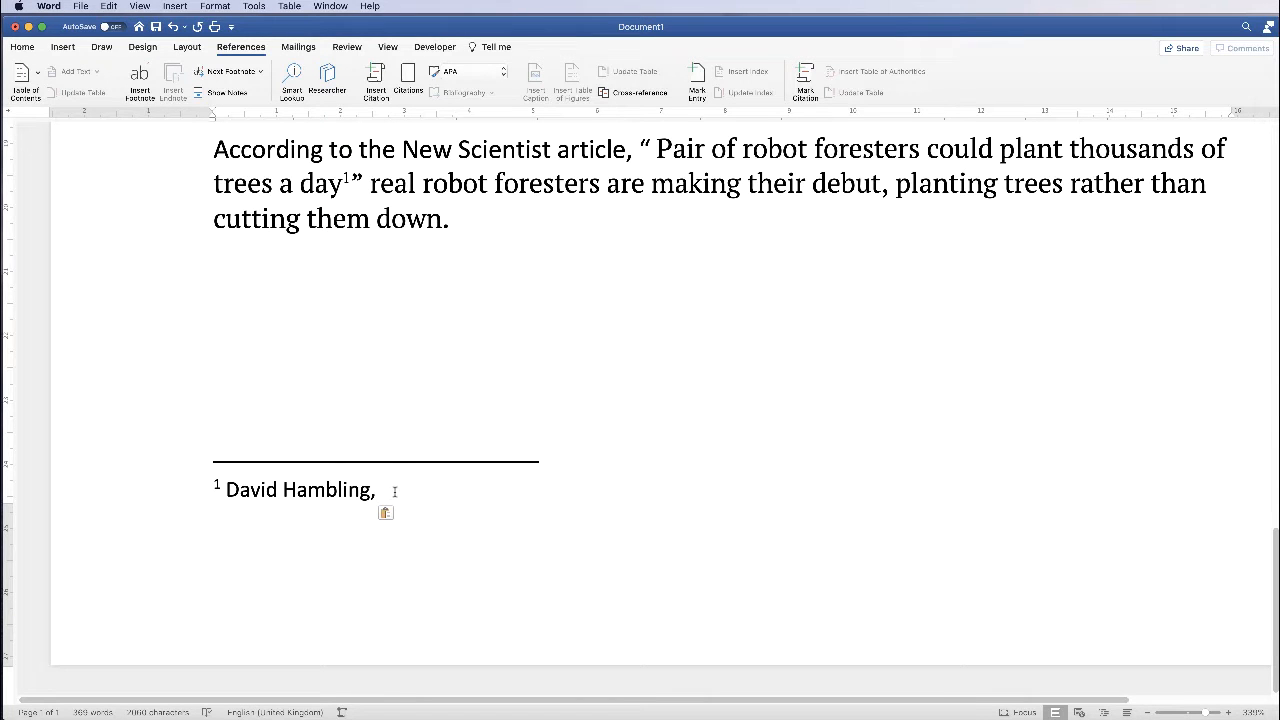
{"action": "type", "text": "Pair of robot foresters could plant thousands of trees a day,"}
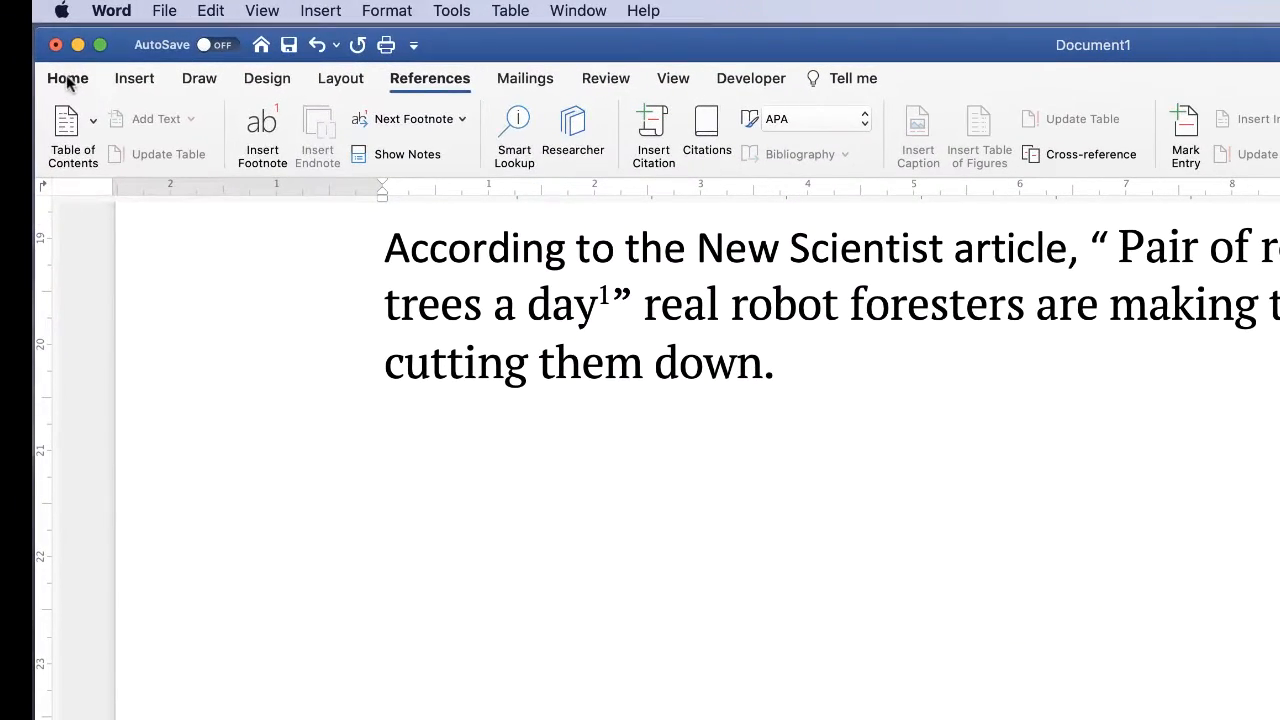
{"action": "left_click", "coordinate": [68, 78]}
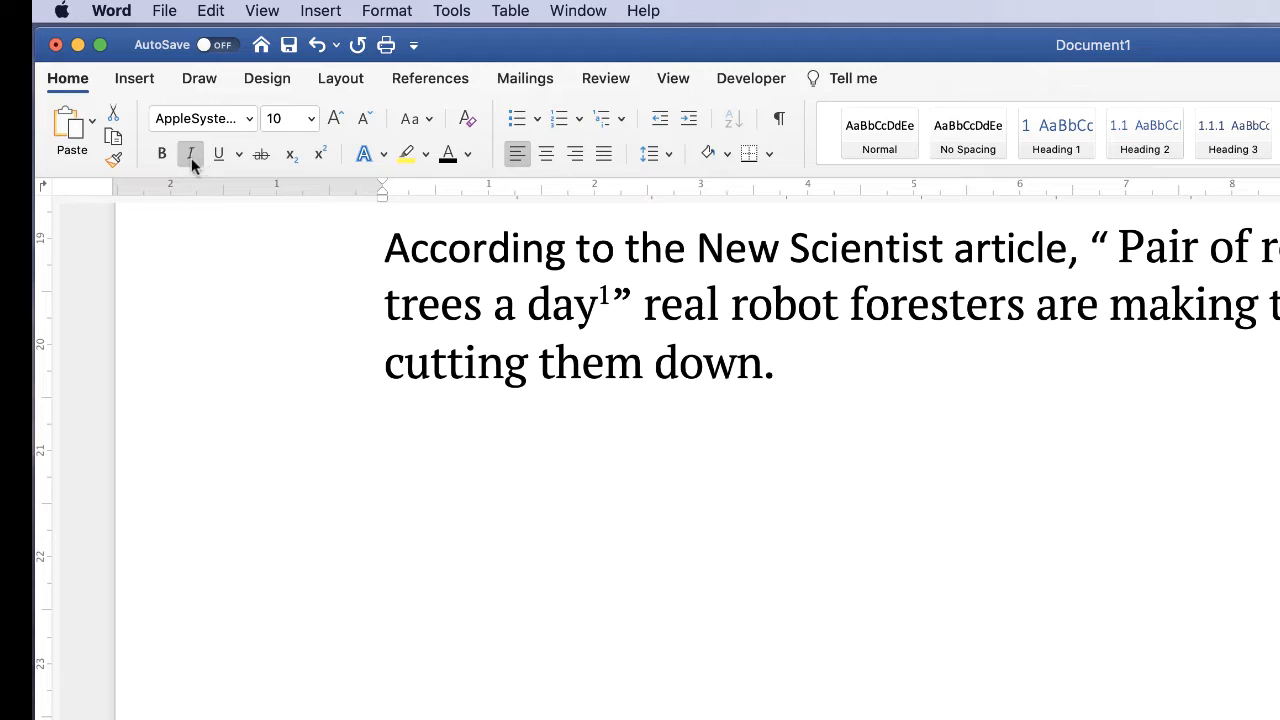
{"action": "mouse_move", "coordinate": [190, 154]}
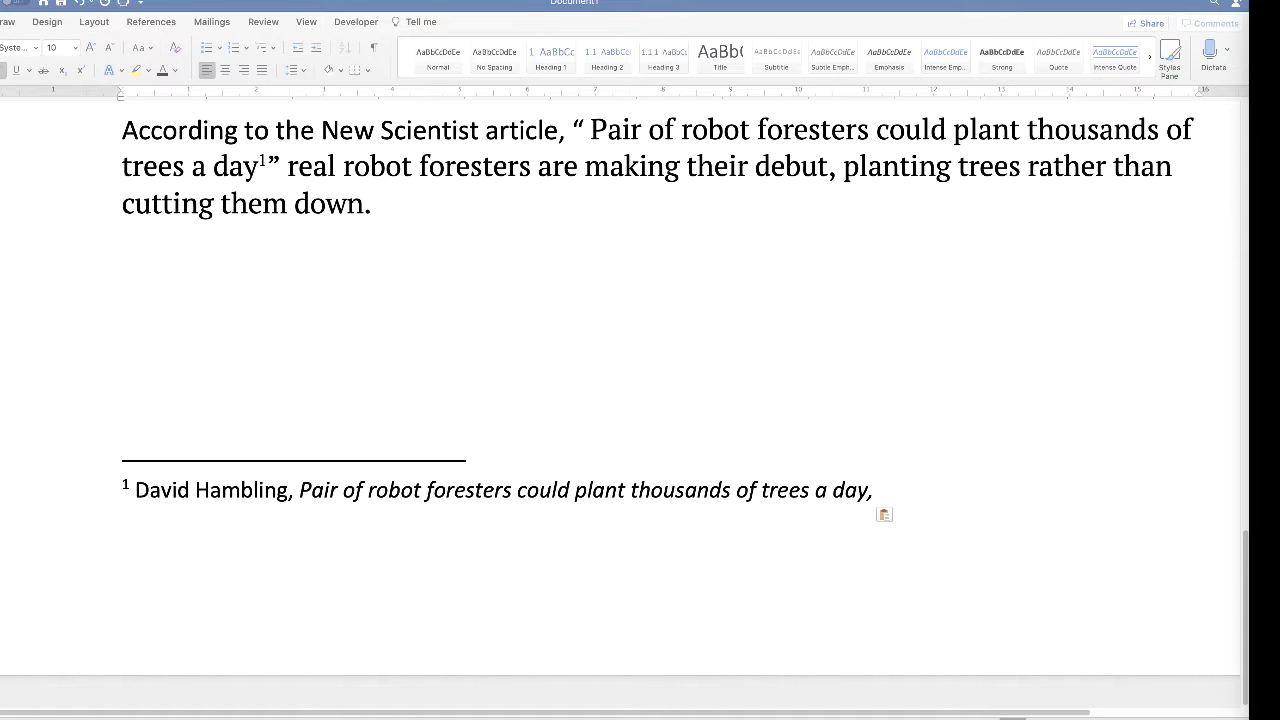
Step: Continue the citation with 'New Scientist, 11 January 2021,' and the newscientist.com article URL
{"action": "type", "text": "New Scientist,"}
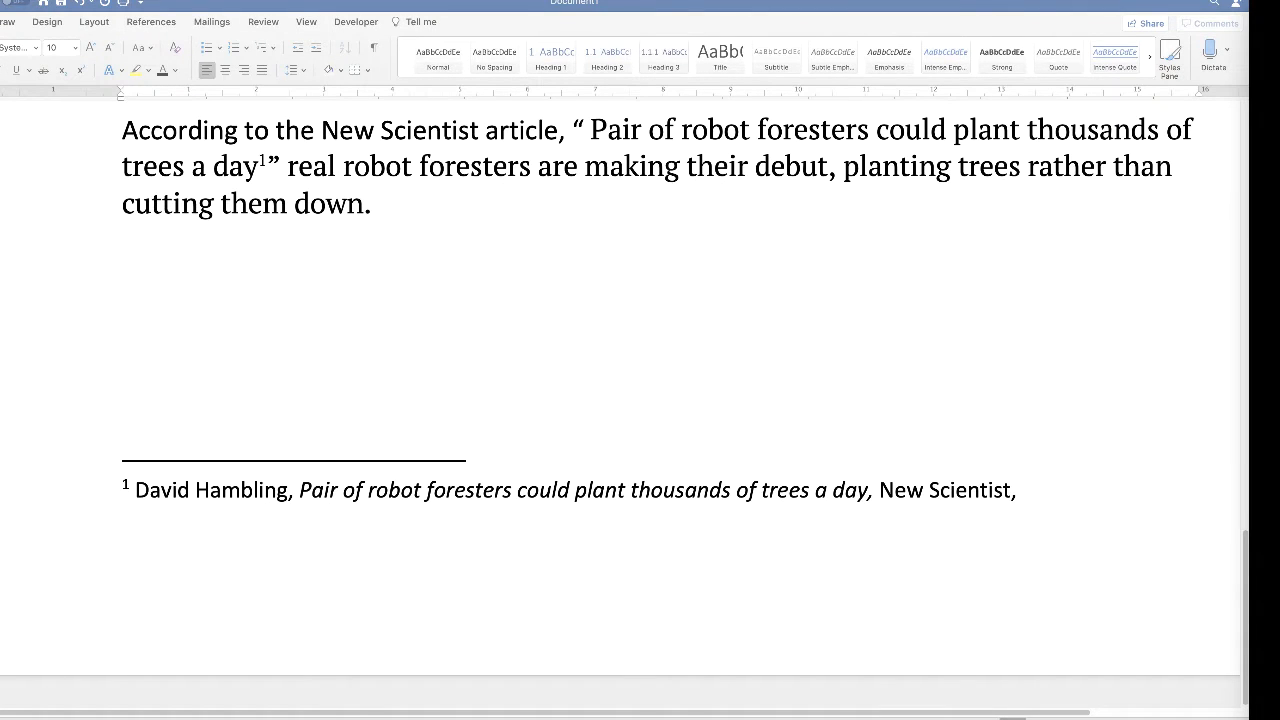
{"action": "type", "text": "11 January 2021,"}
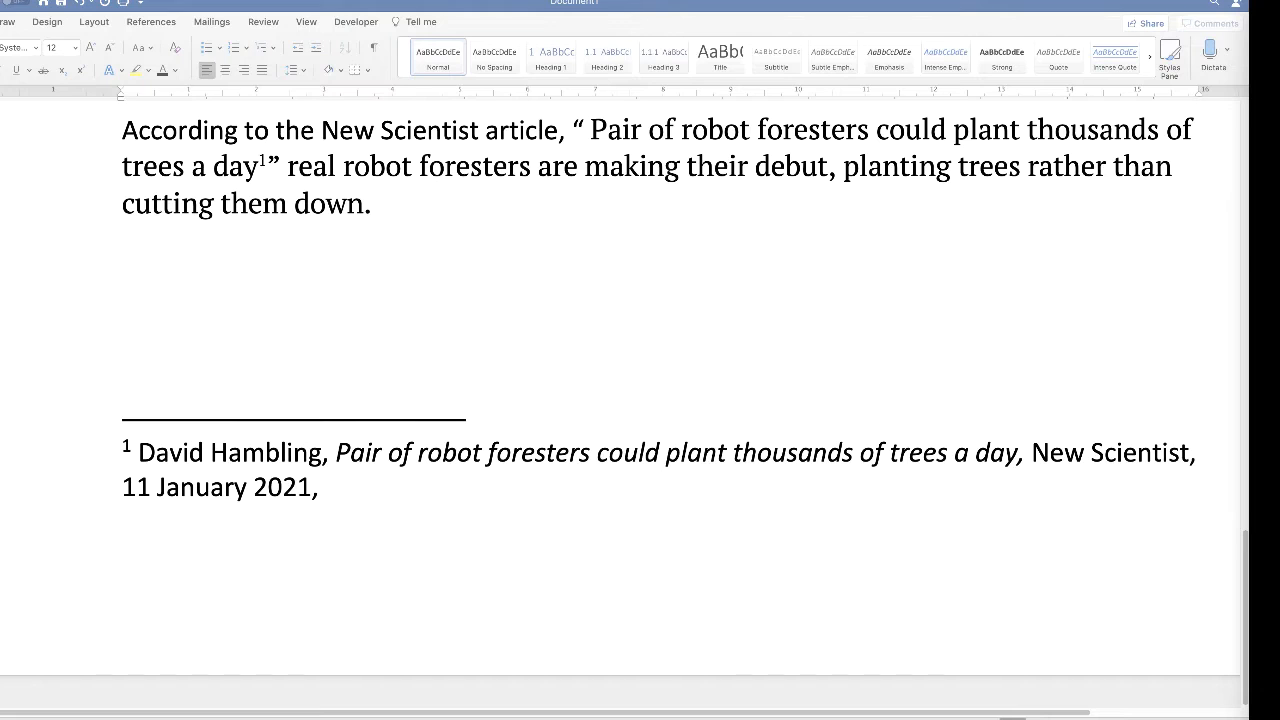
{"action": "left_click", "coordinate": [326, 488]}
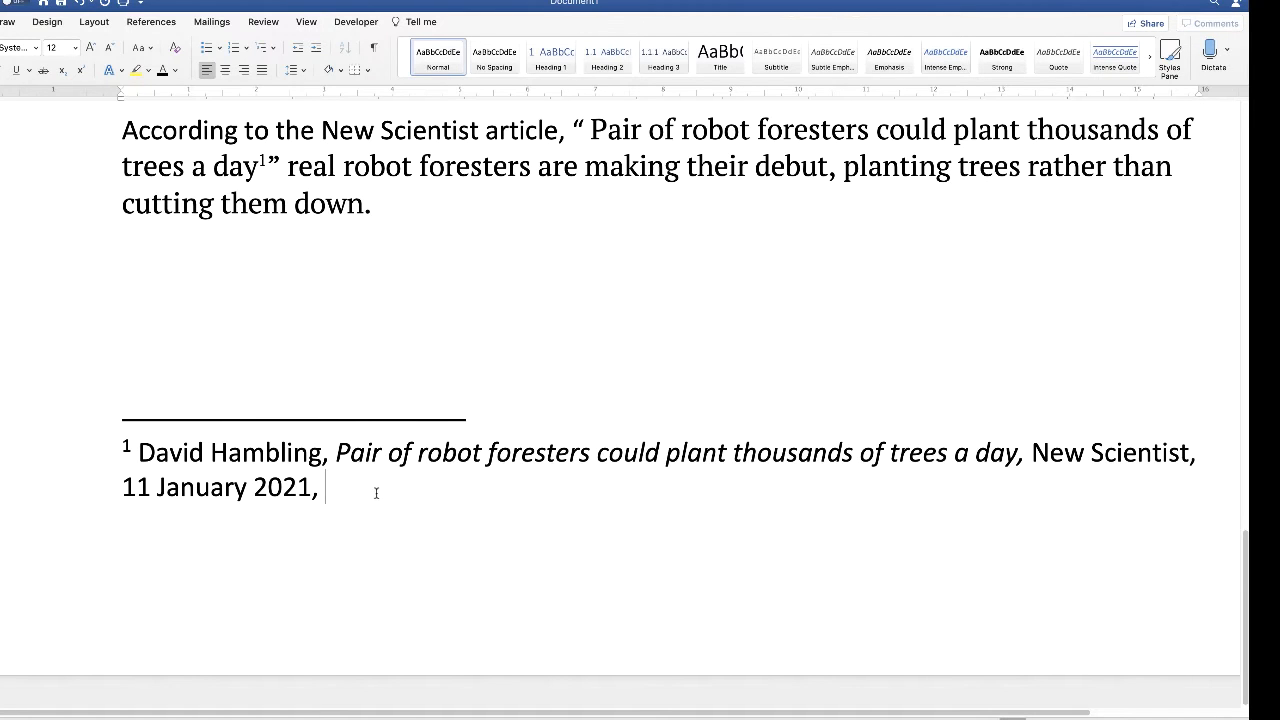
{"action": "type", "text": "https://www.newscientist.com/article/2264401-pair-of-robot-foresters-could-plant-thousands-of-trees-a-day,"}
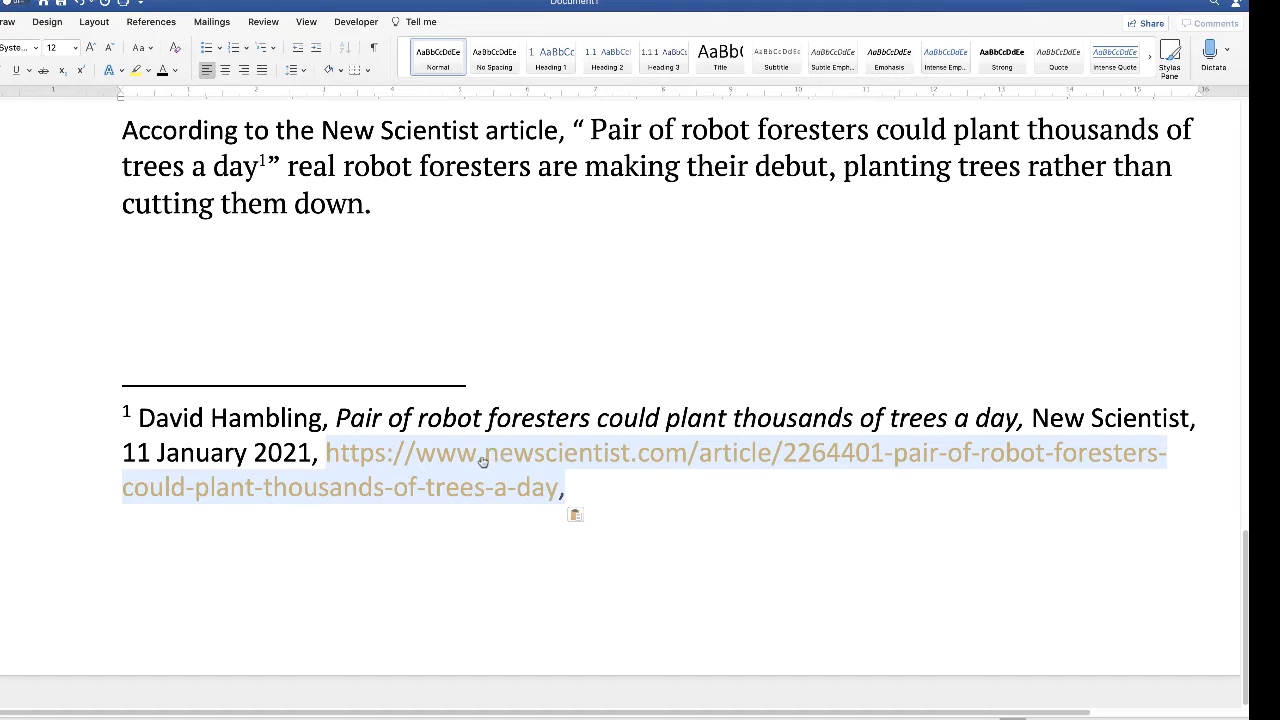
{"action": "mouse_move", "coordinate": [500, 462]}
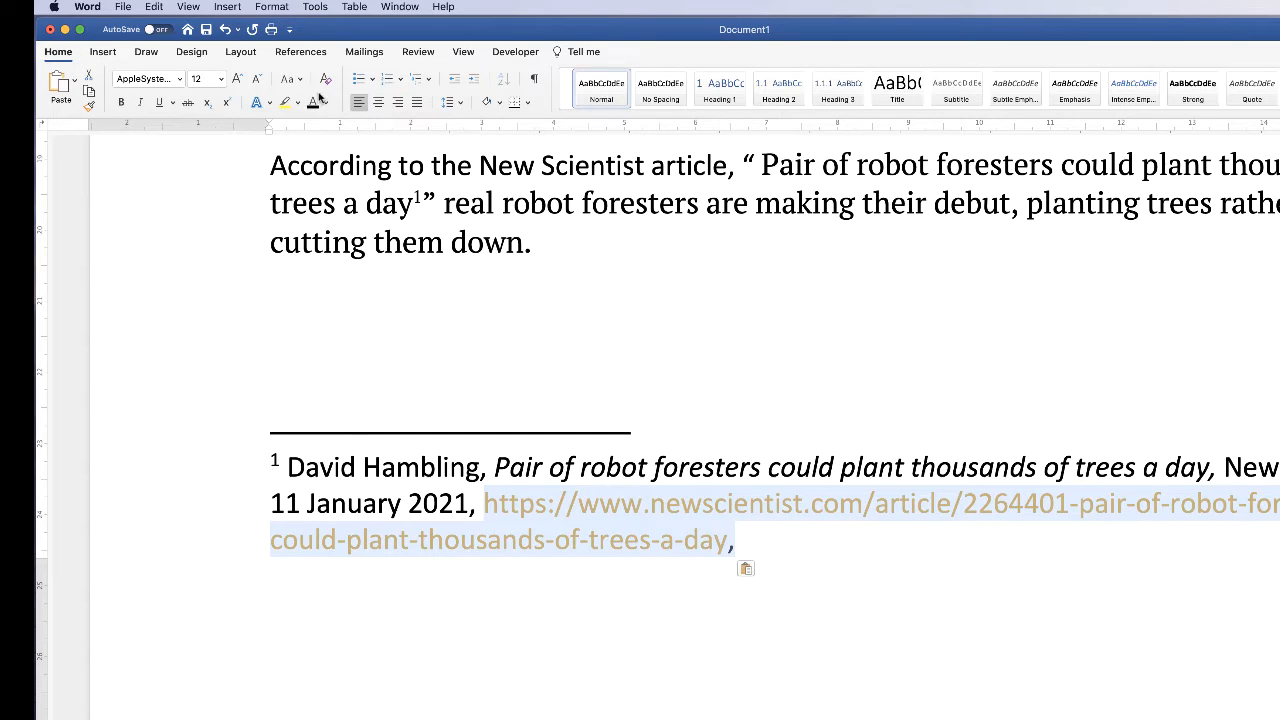
{"action": "mouse_move", "coordinate": [312, 102]}
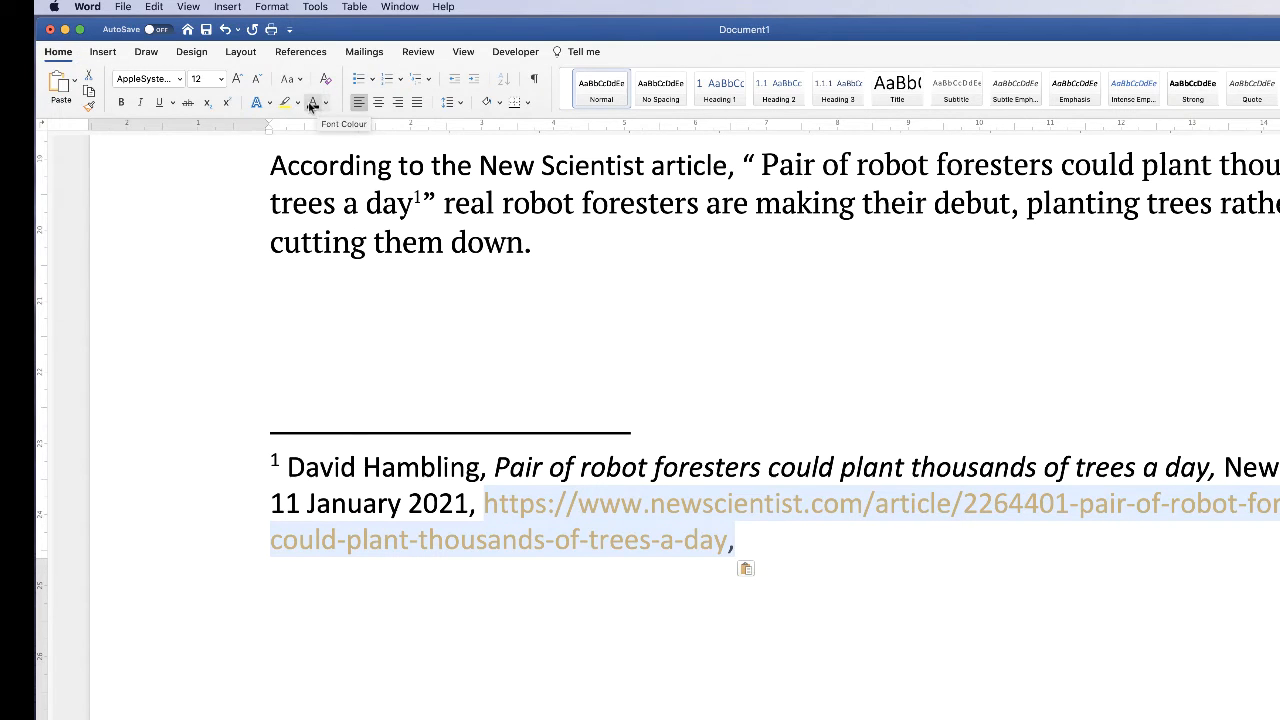
Step: Colour the web address black and set the footnote text in Calibri
{"action": "left_click", "coordinate": [312, 102]}
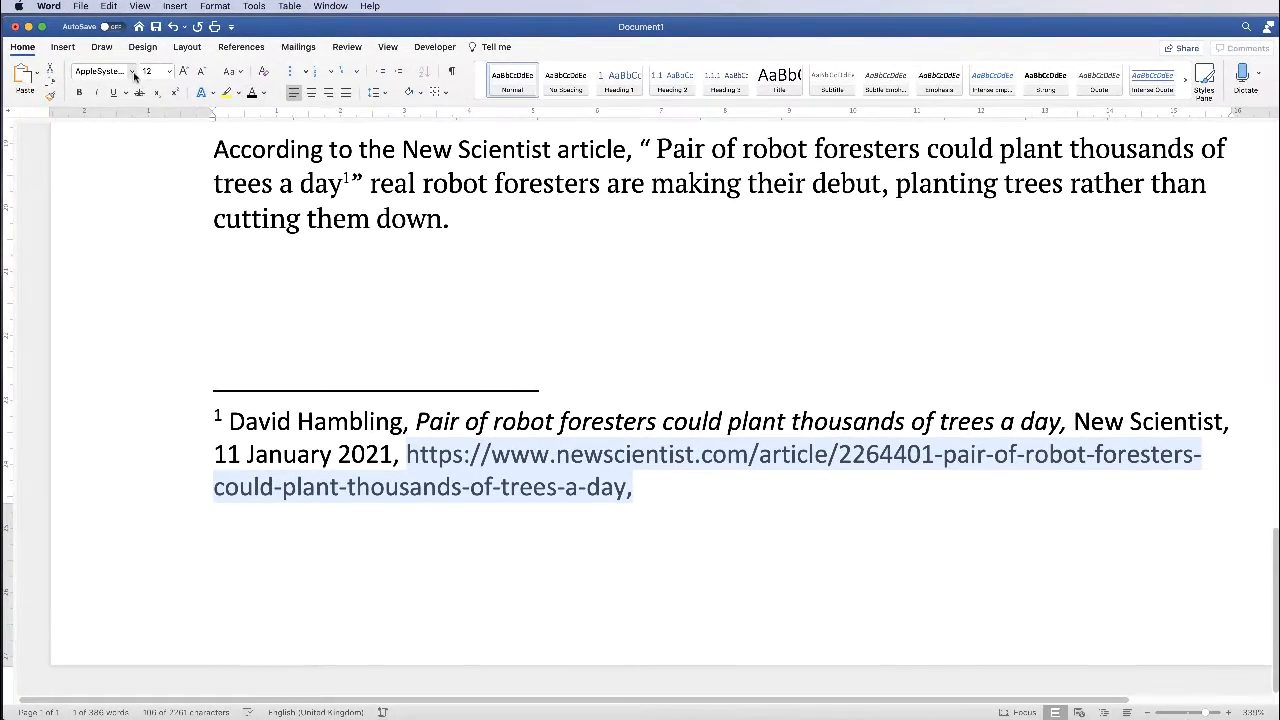
{"action": "left_click", "coordinate": [116, 72]}
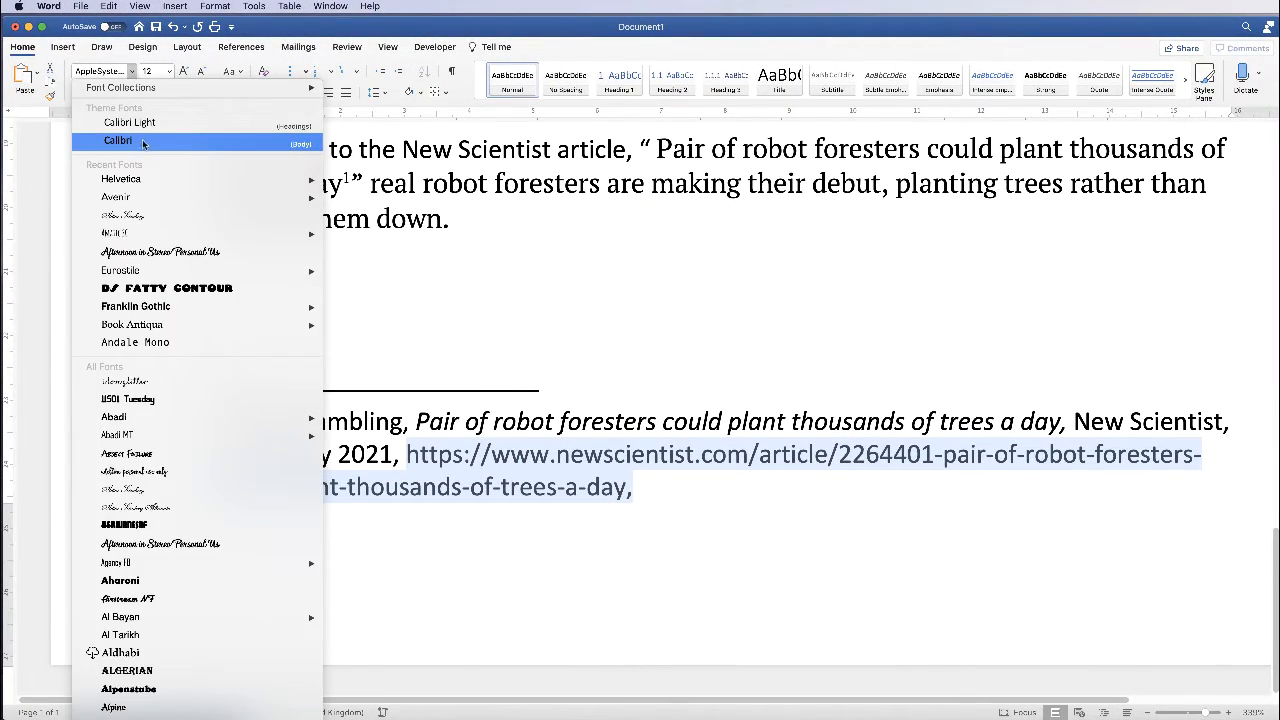
{"action": "left_click", "coordinate": [118, 140]}
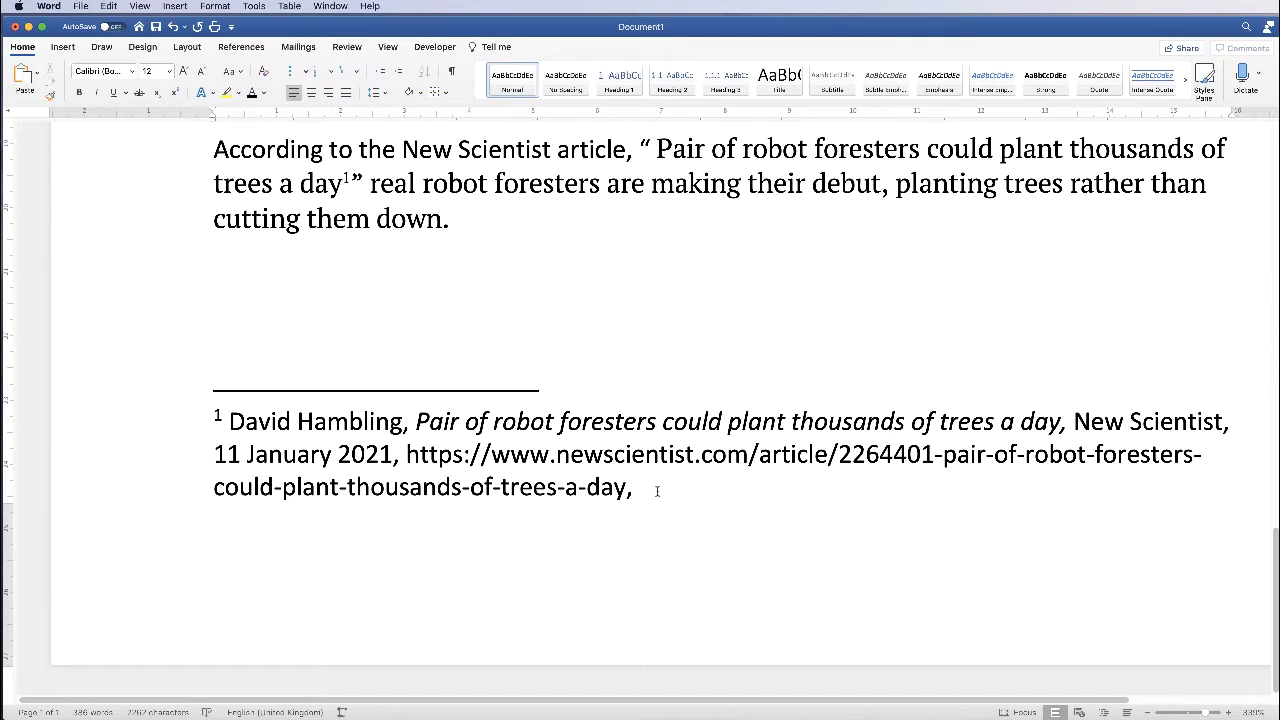
Step: Finish the citation with '(Accessed 15 Jan, 2021)' and check the font size list
{"action": "type", "text": "(Accessed 15 Jan, 2021)"}
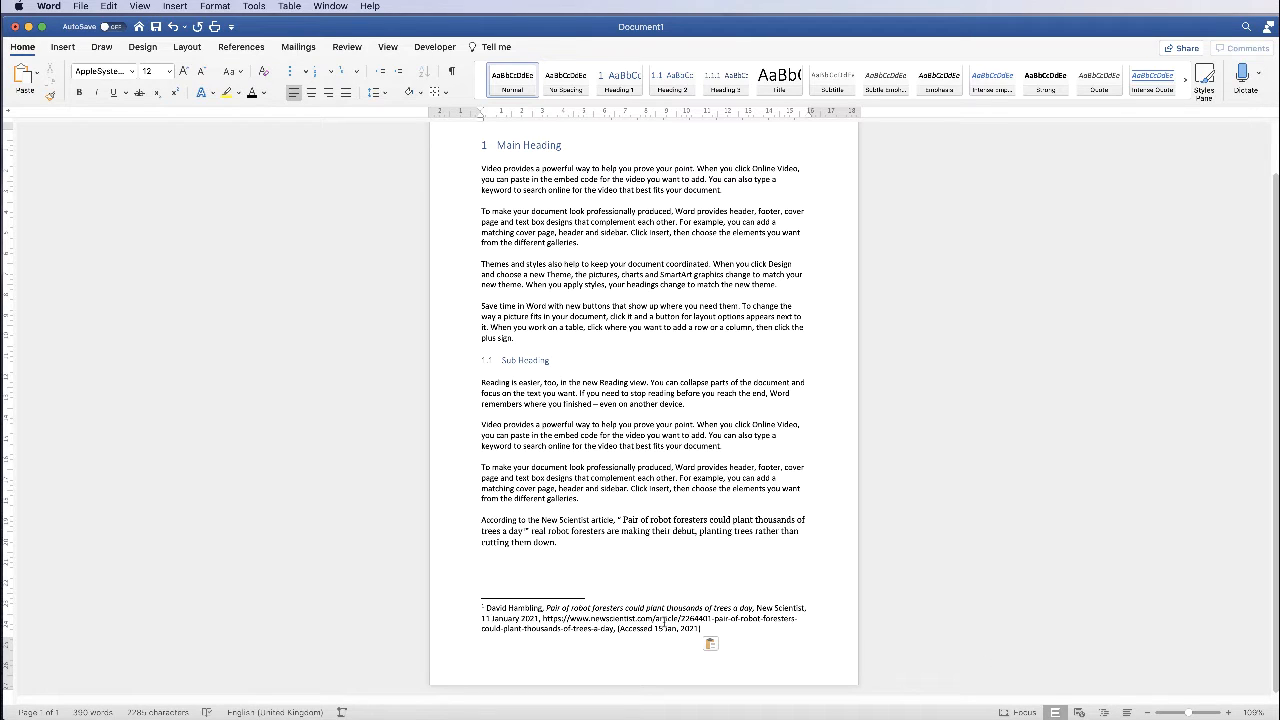
{"action": "left_click", "coordinate": [702, 628]}
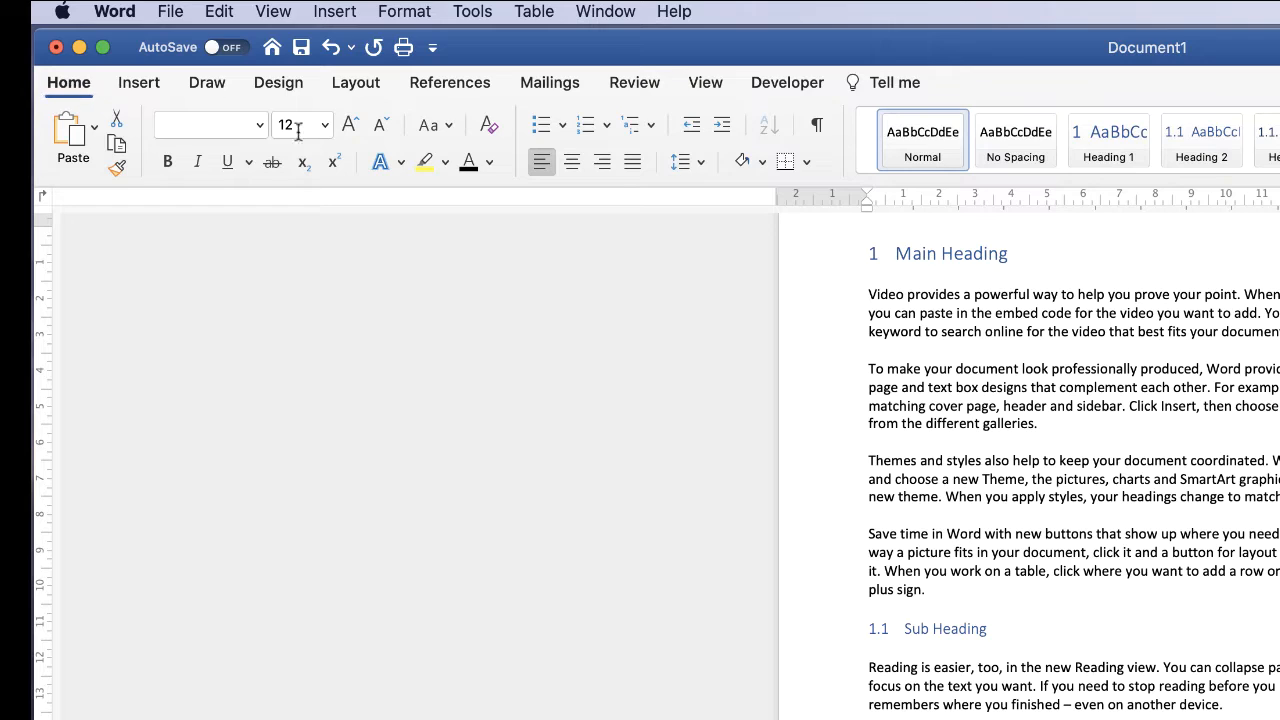
{"action": "left_click", "coordinate": [324, 124]}
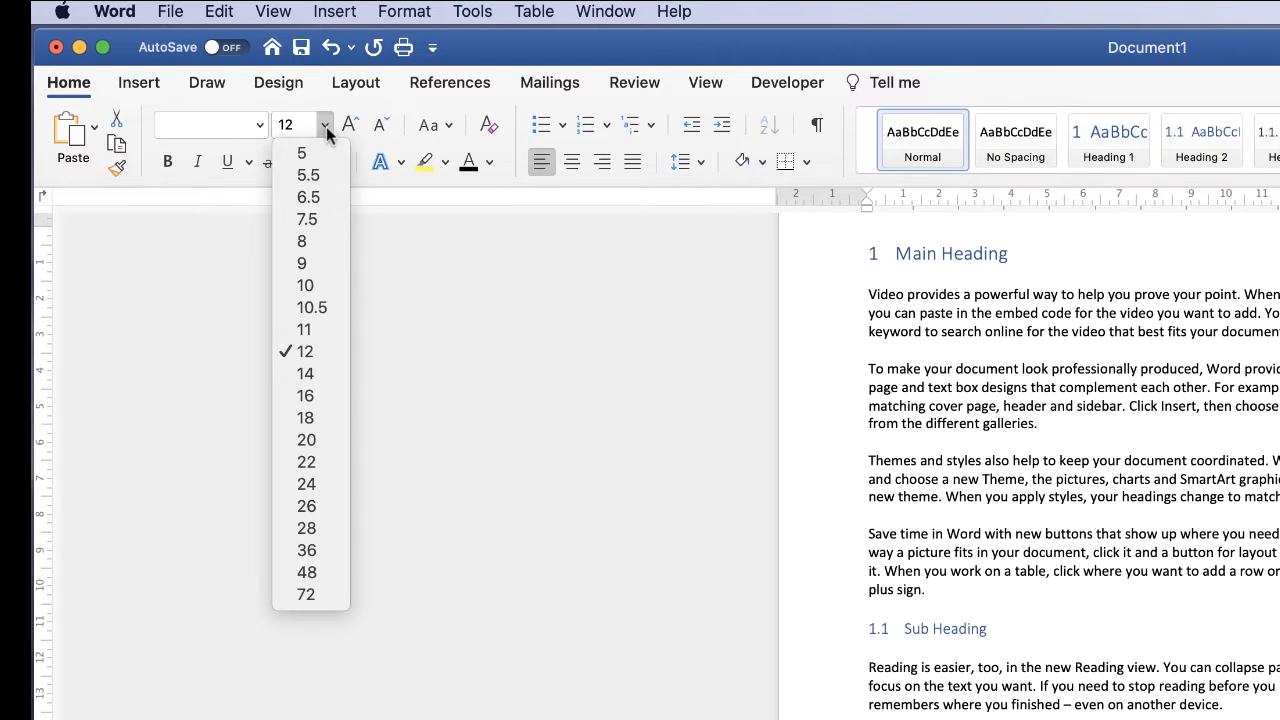
{"action": "mouse_move", "coordinate": [304, 240]}
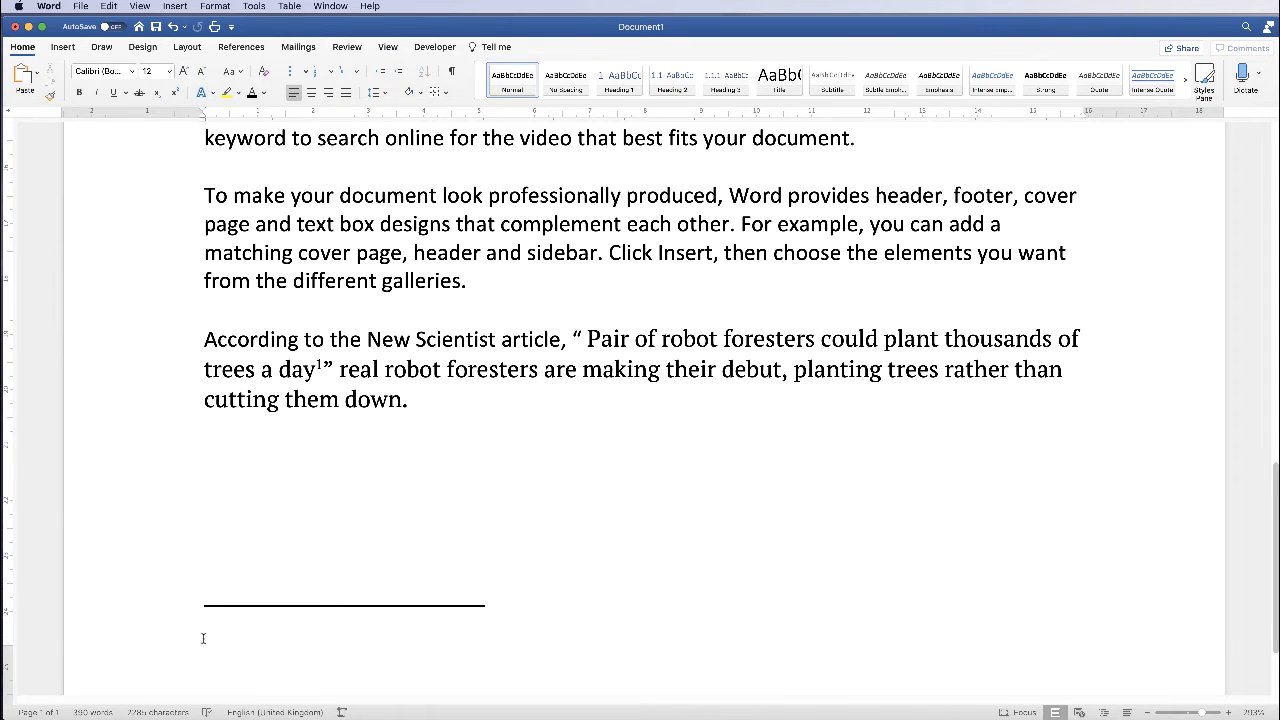
Step: Delete the footnote text and its reference mark after 'trees a day'
{"action": "left_click", "coordinate": [204, 608]}
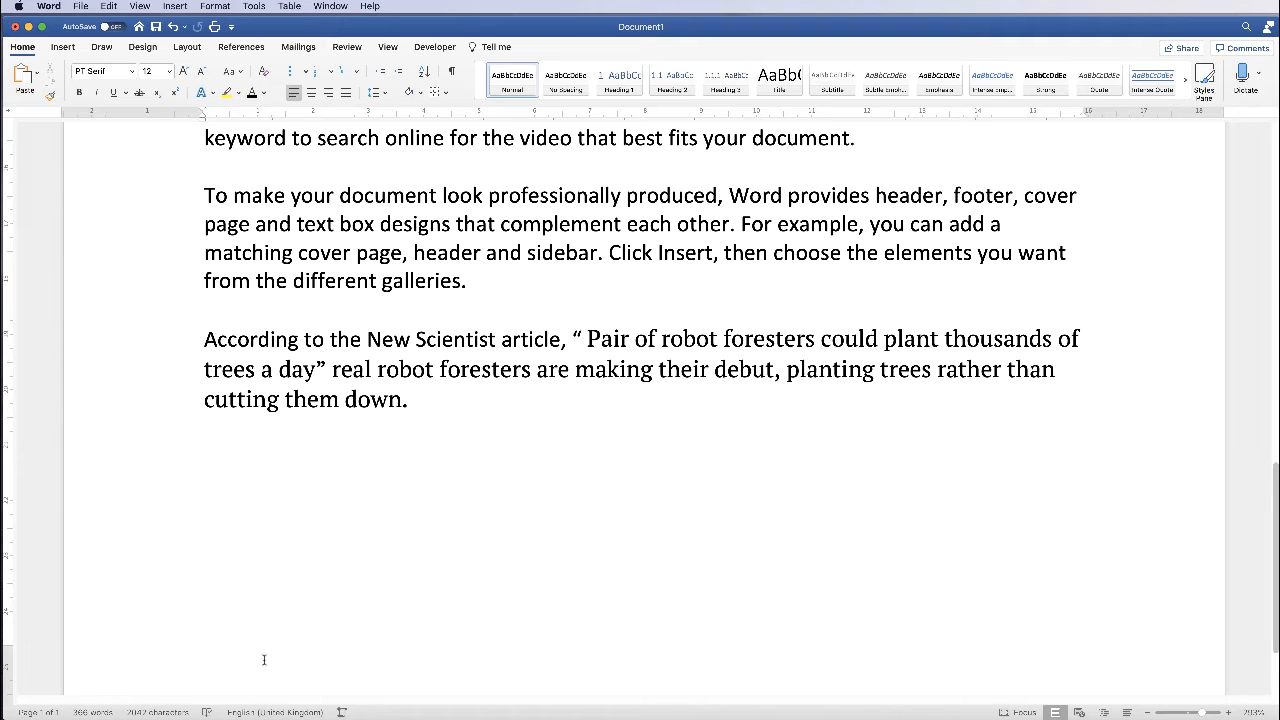
{"action": "left_click", "coordinate": [316, 368]}
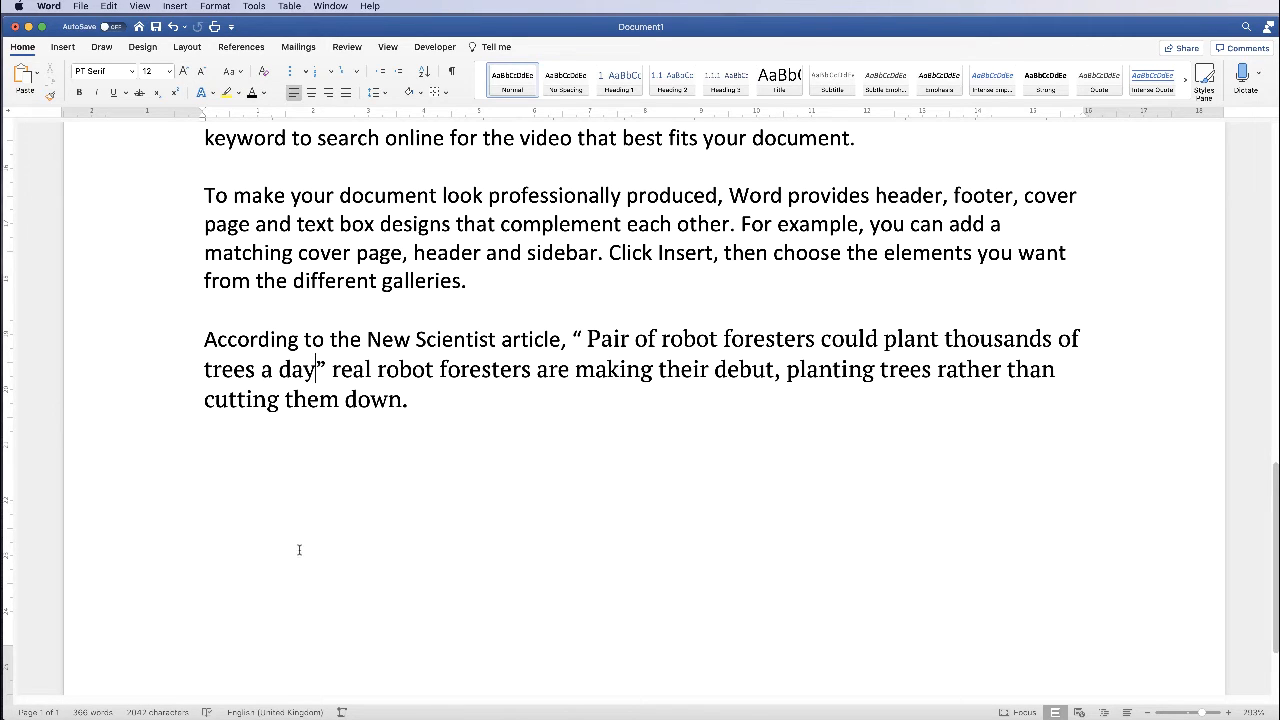
{"action": "mouse_move", "coordinate": [304, 518]}
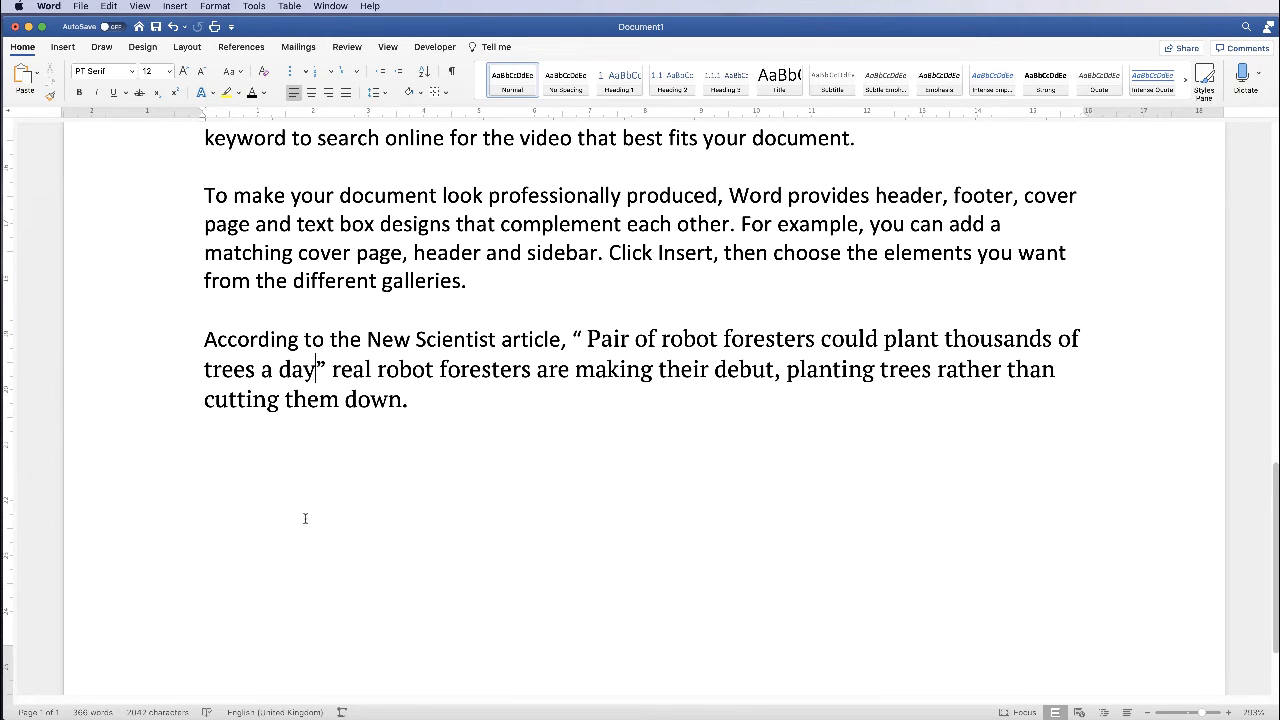